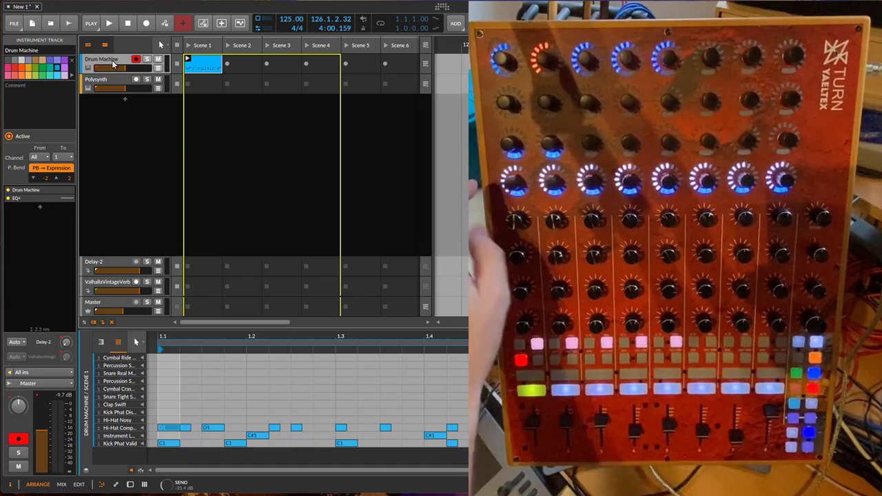
- Start playback and make the Polysynth instrument track the active track
left_click(108, 22)
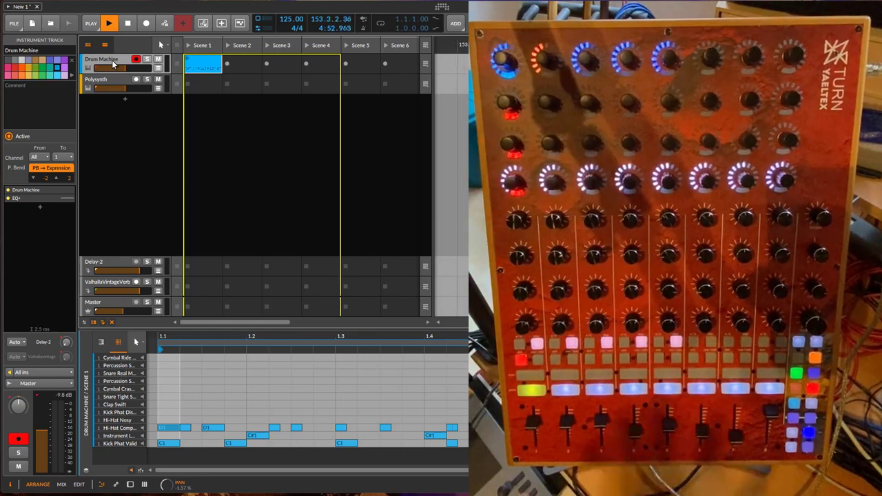
left_click(96, 78)
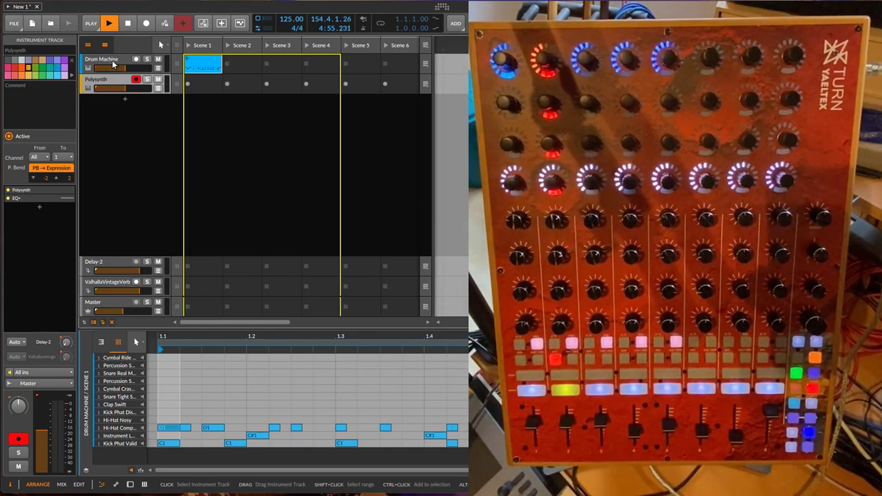